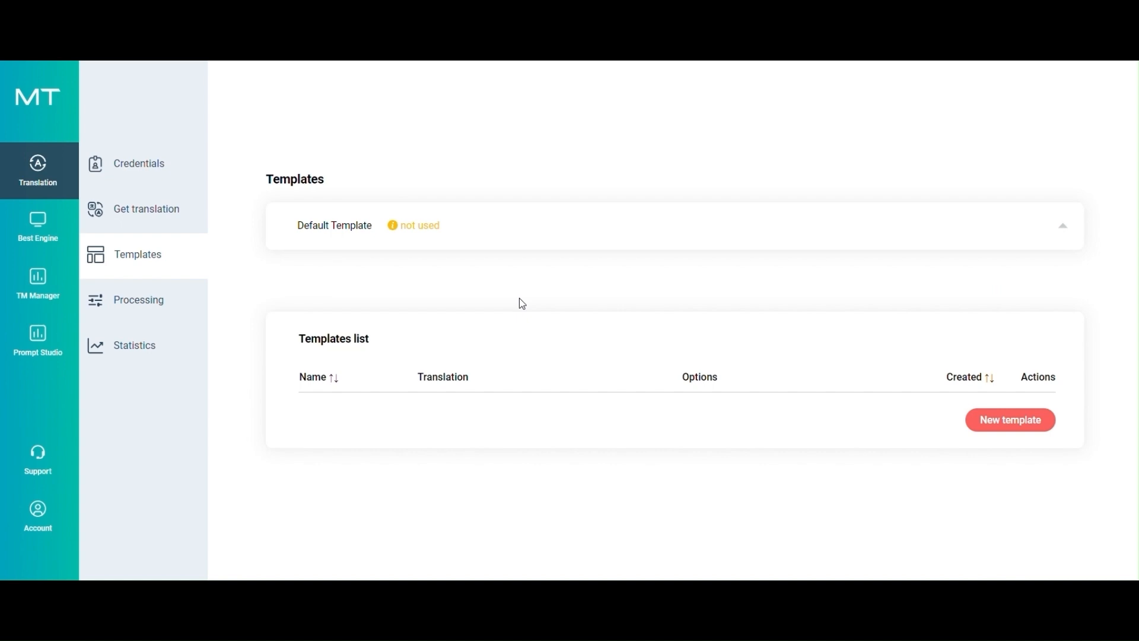
mouse_move(305, 260)
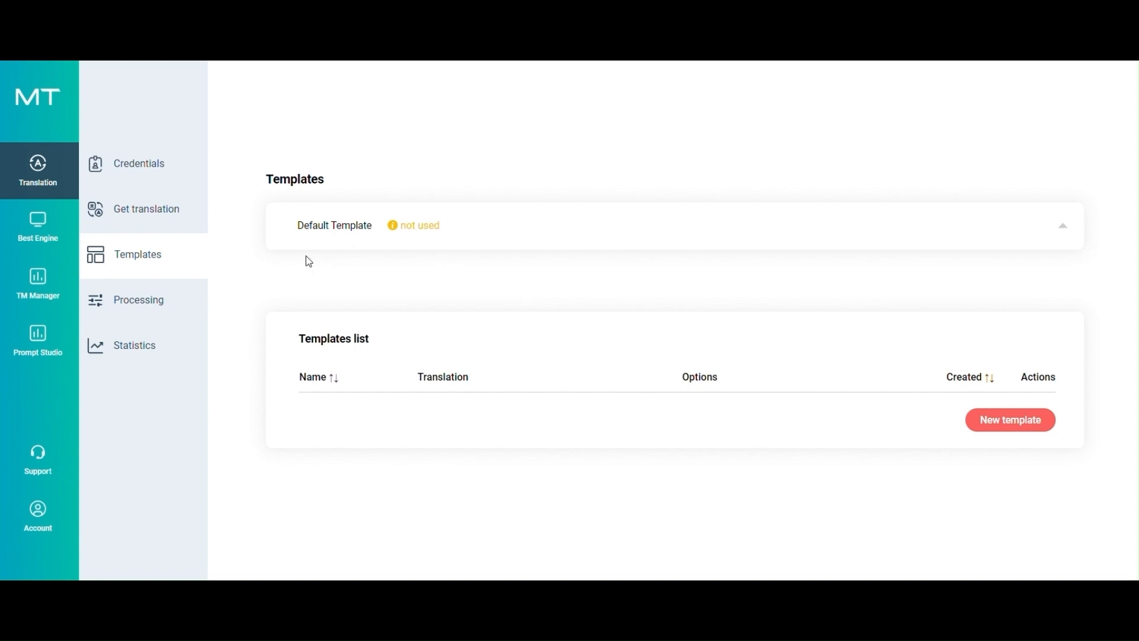
mouse_move(166, 259)
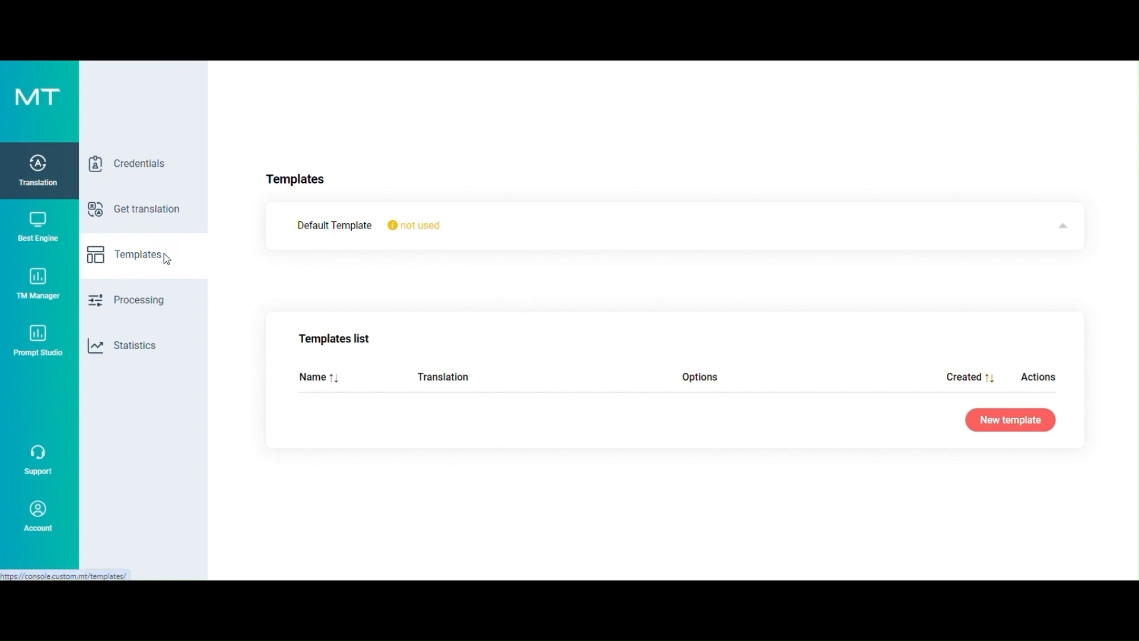
mouse_move(1009, 420)
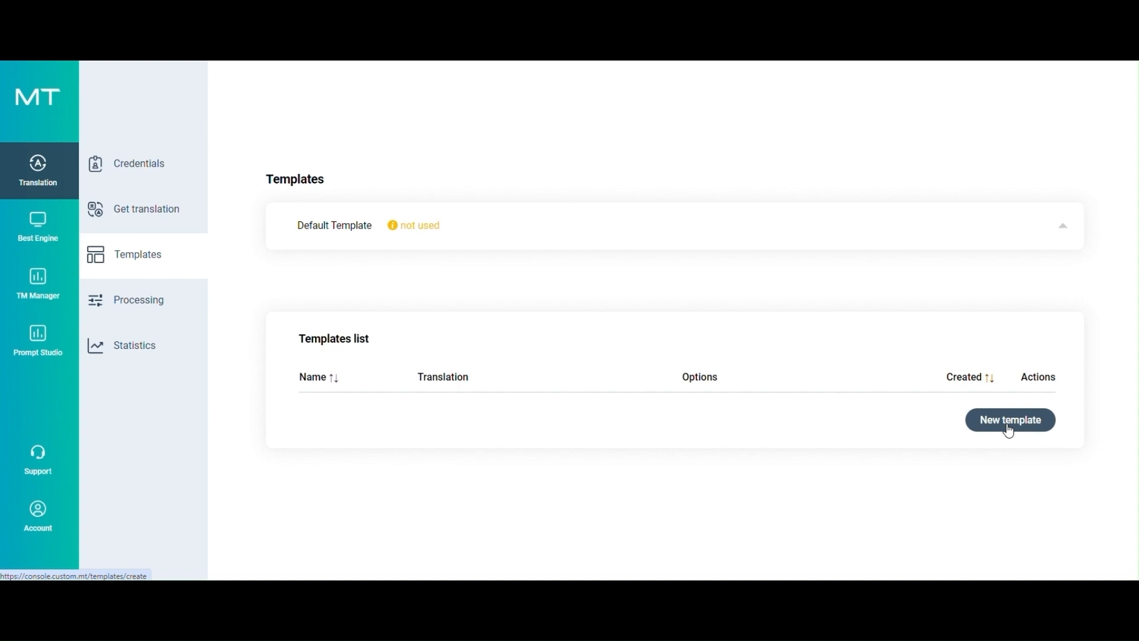
Step: Create a new template named 'APE in MemoQ'
left_click(1009, 420)
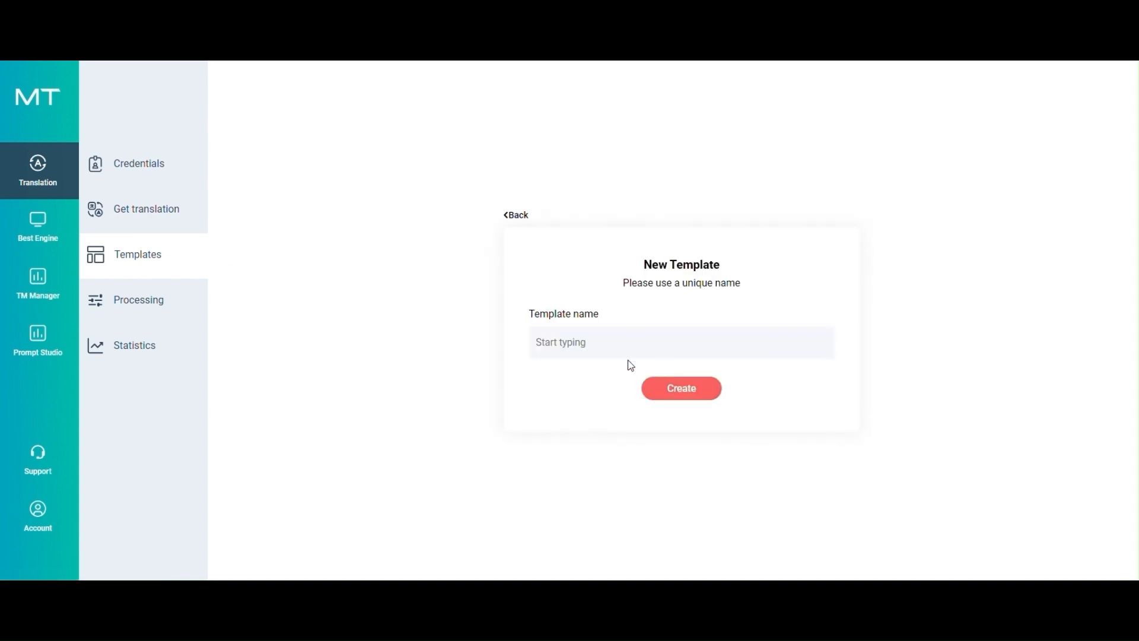
left_click(681, 342)
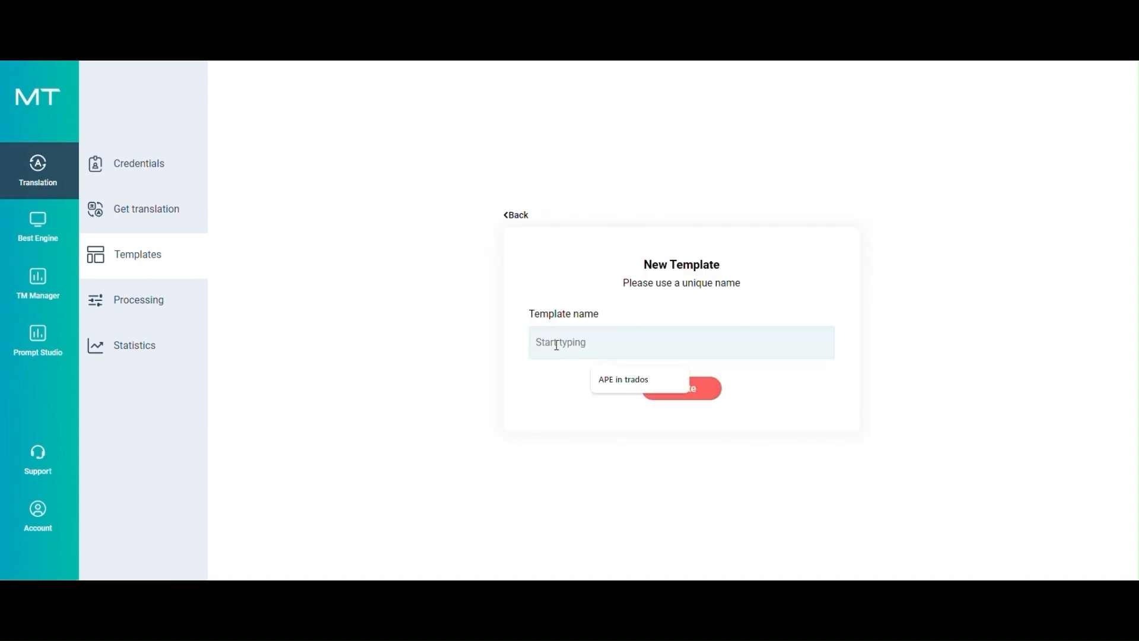
type("APE in MemoQ")
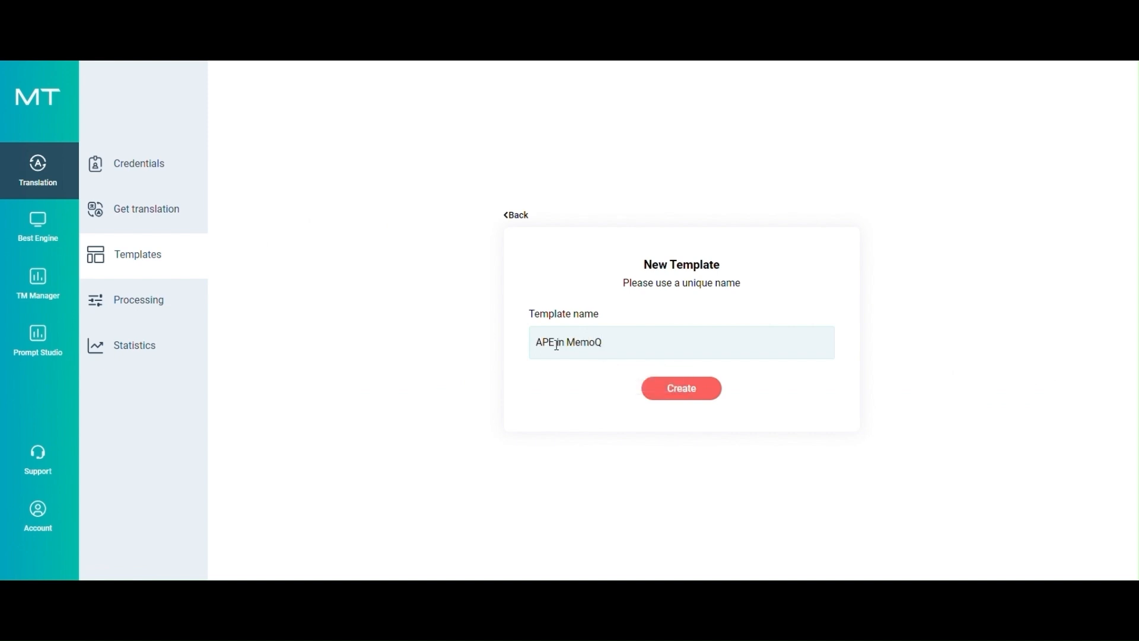
left_click(680, 388)
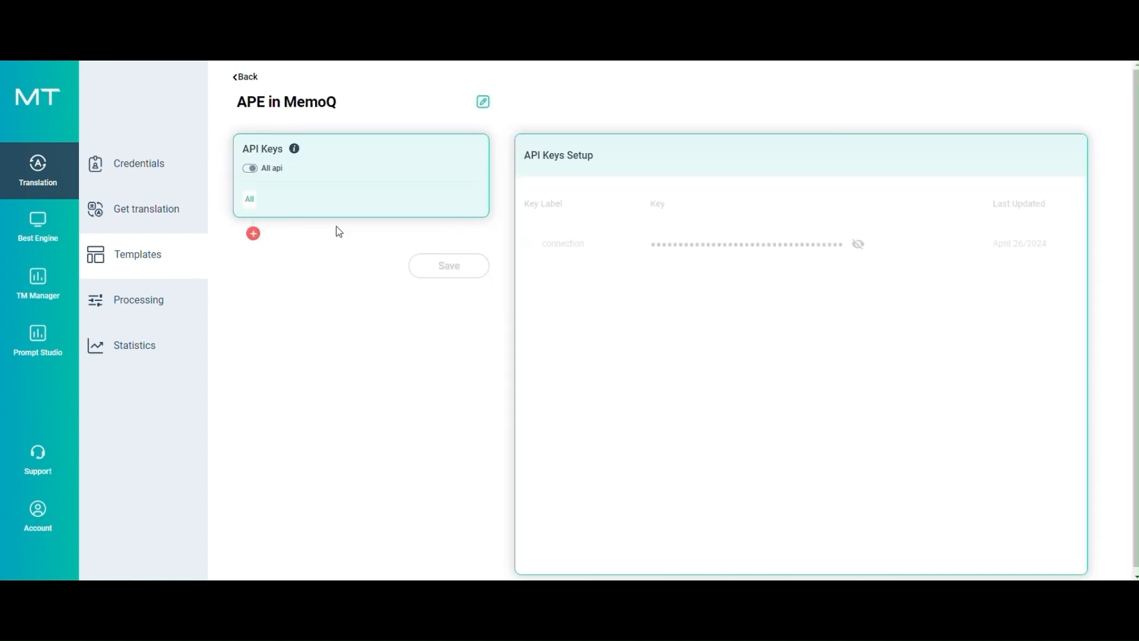
Step: Add a Translation step with source French, target English and Google as first engine
left_click(252, 233)
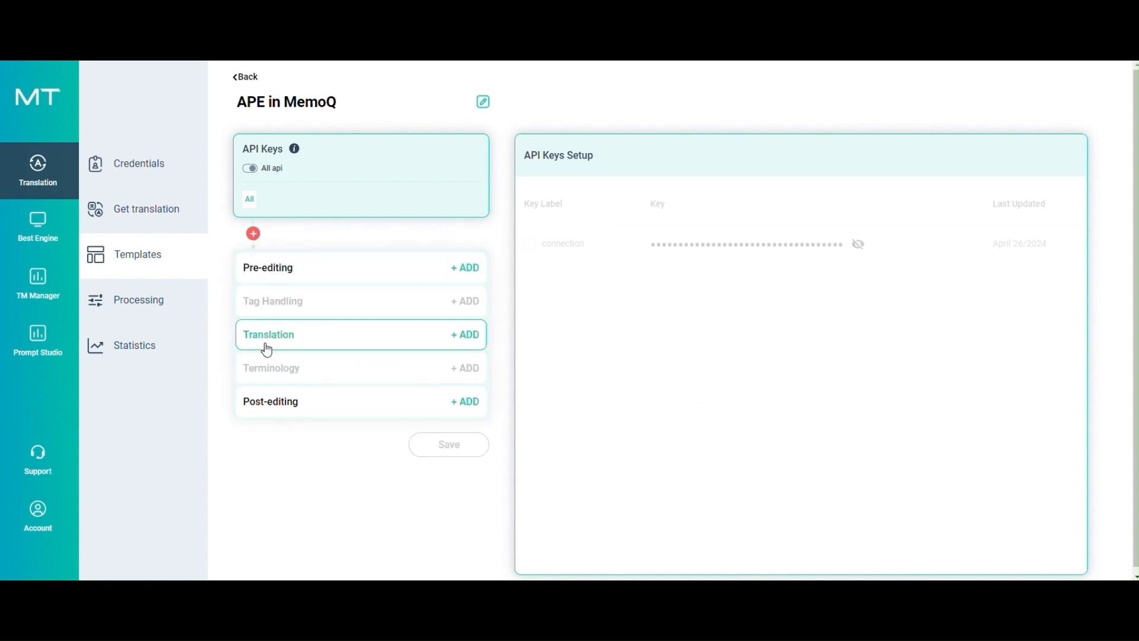
left_click(465, 335)
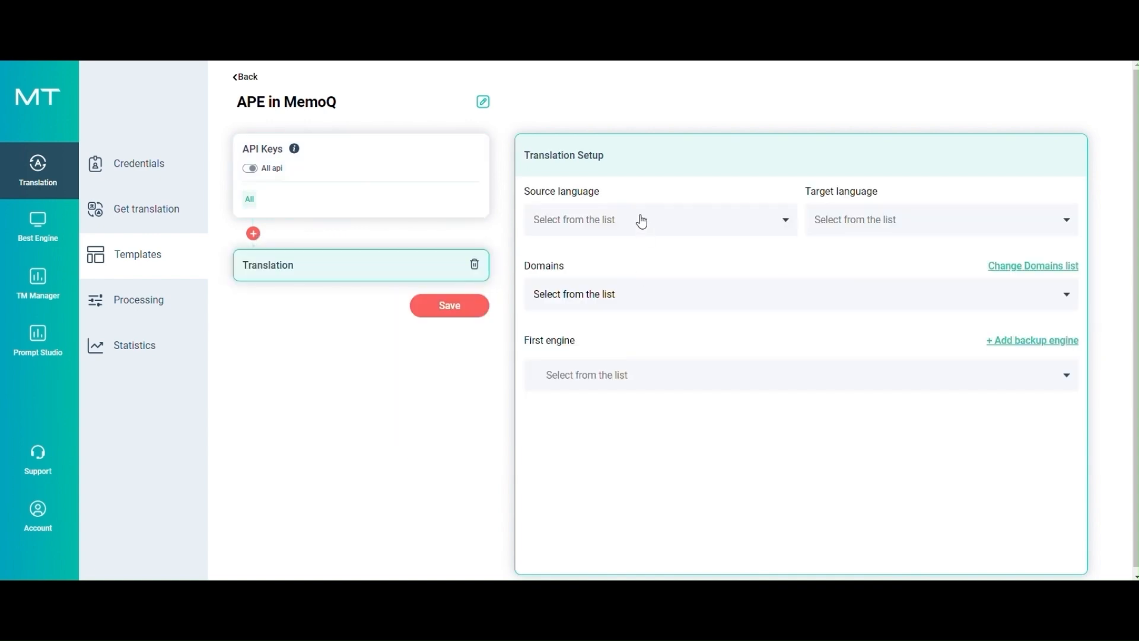
type("fr")
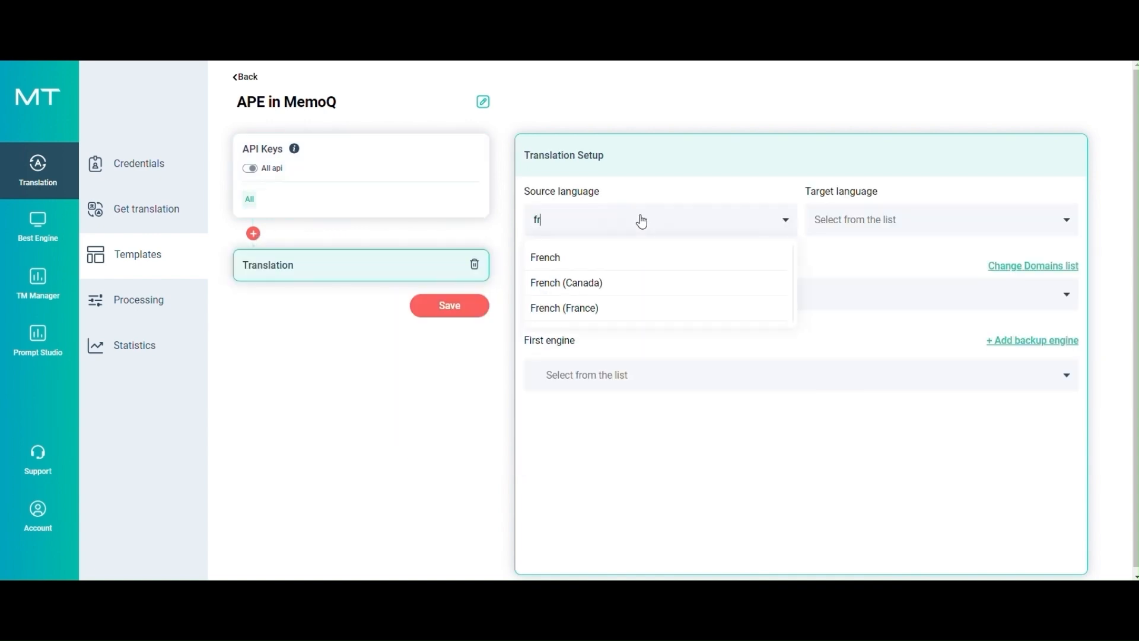
left_click(545, 257)
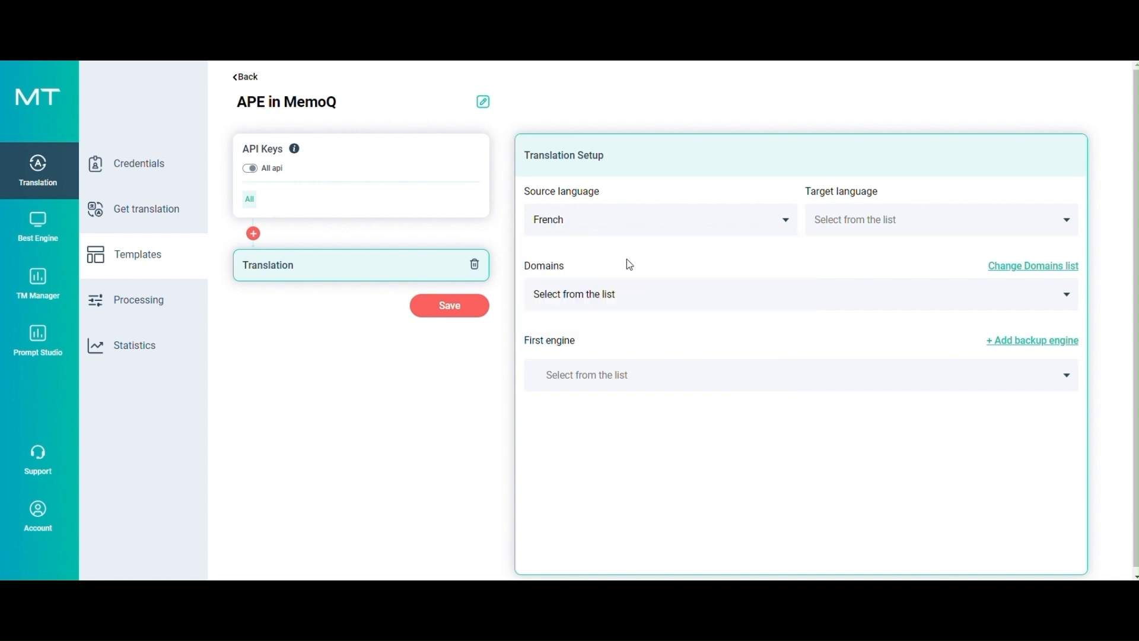
type("eng")
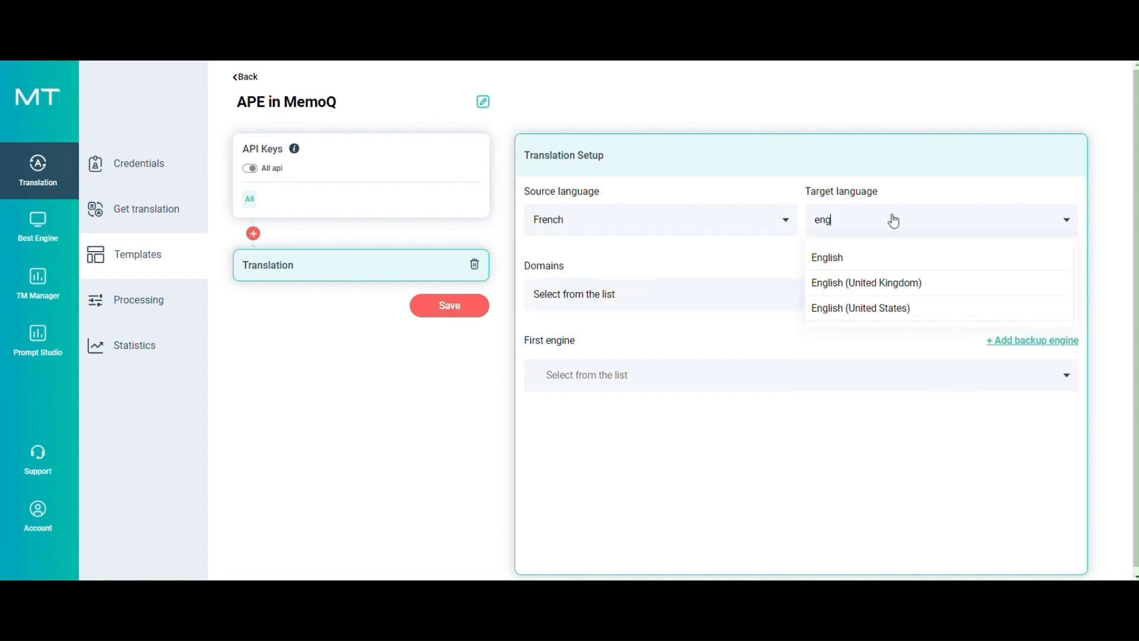
left_click(826, 257)
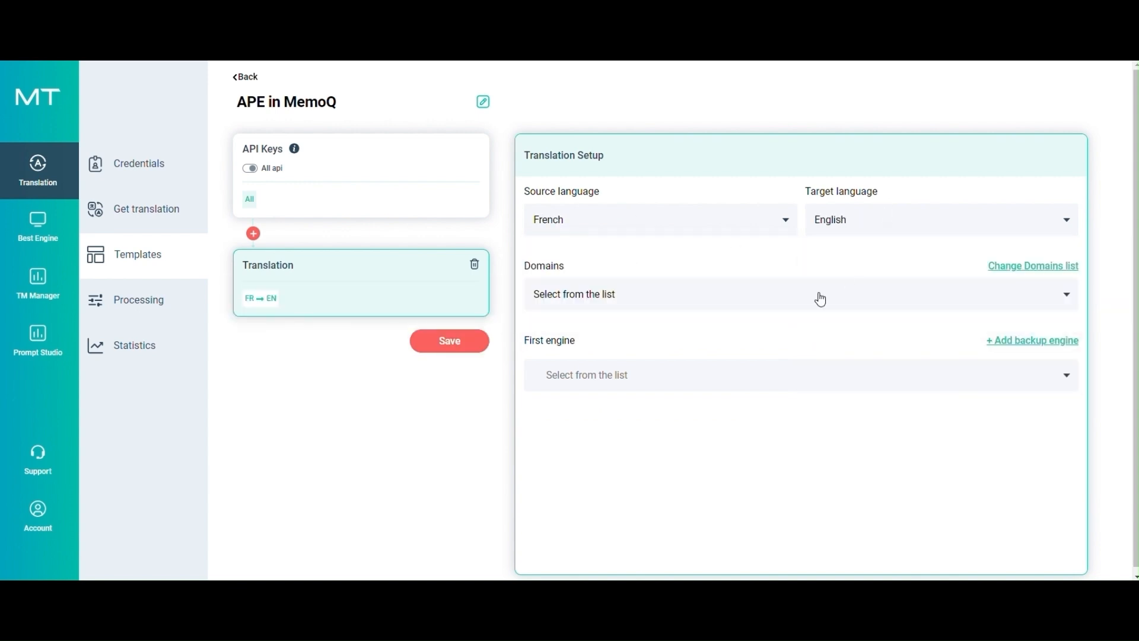
mouse_move(716, 386)
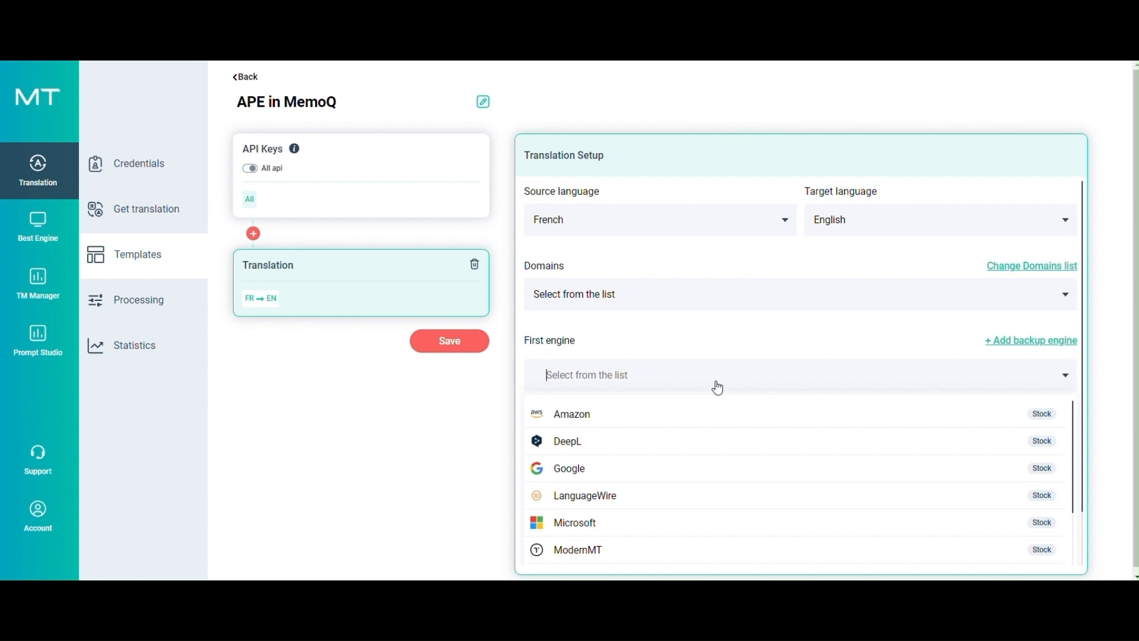
mouse_move(688, 442)
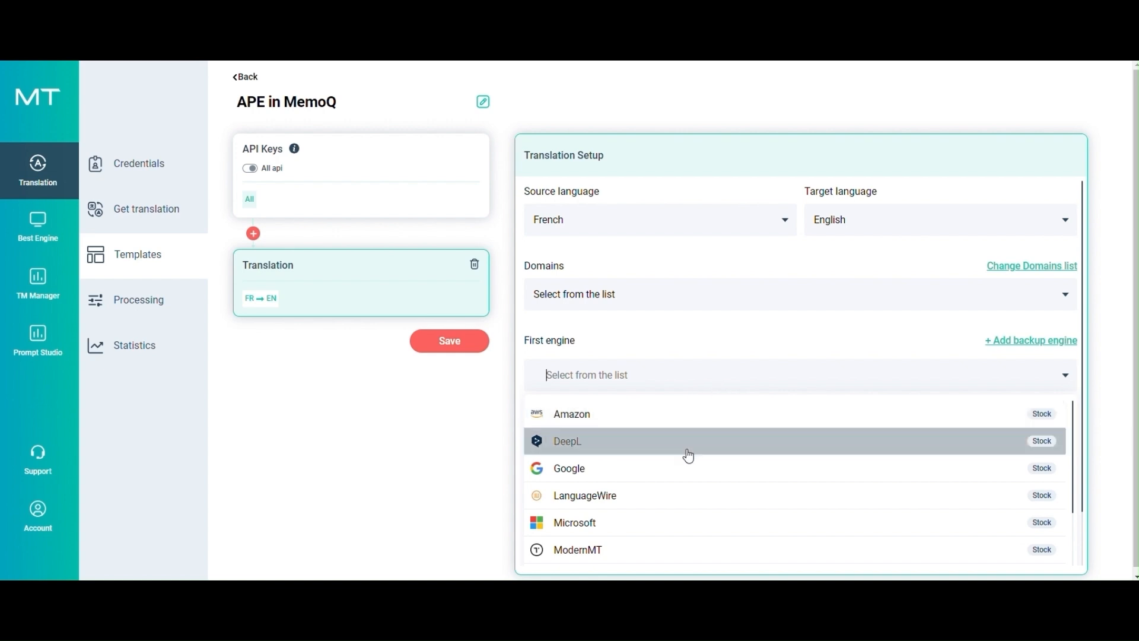
left_click(569, 468)
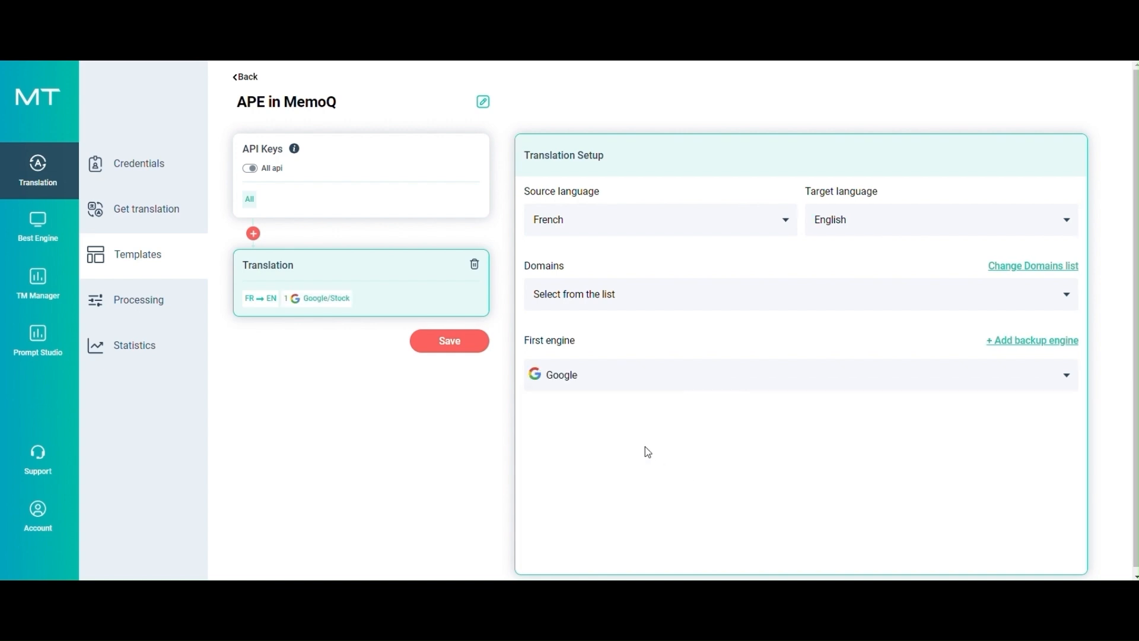
Step: Add a Post-editing step using the Formal prompt and save the template
left_click(252, 234)
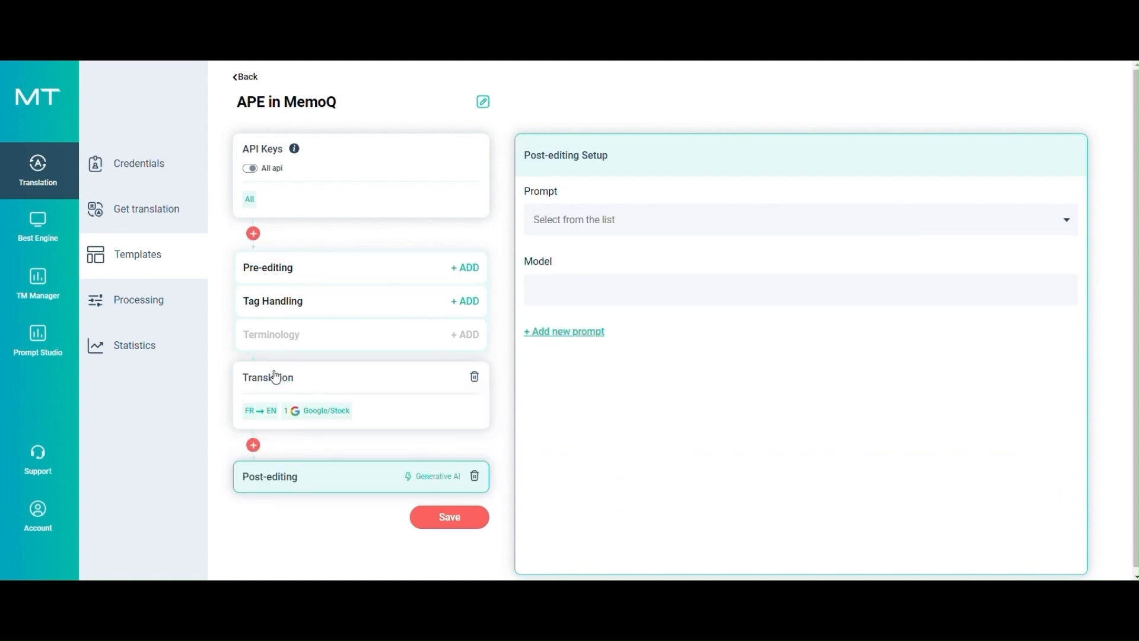
mouse_move(358, 470)
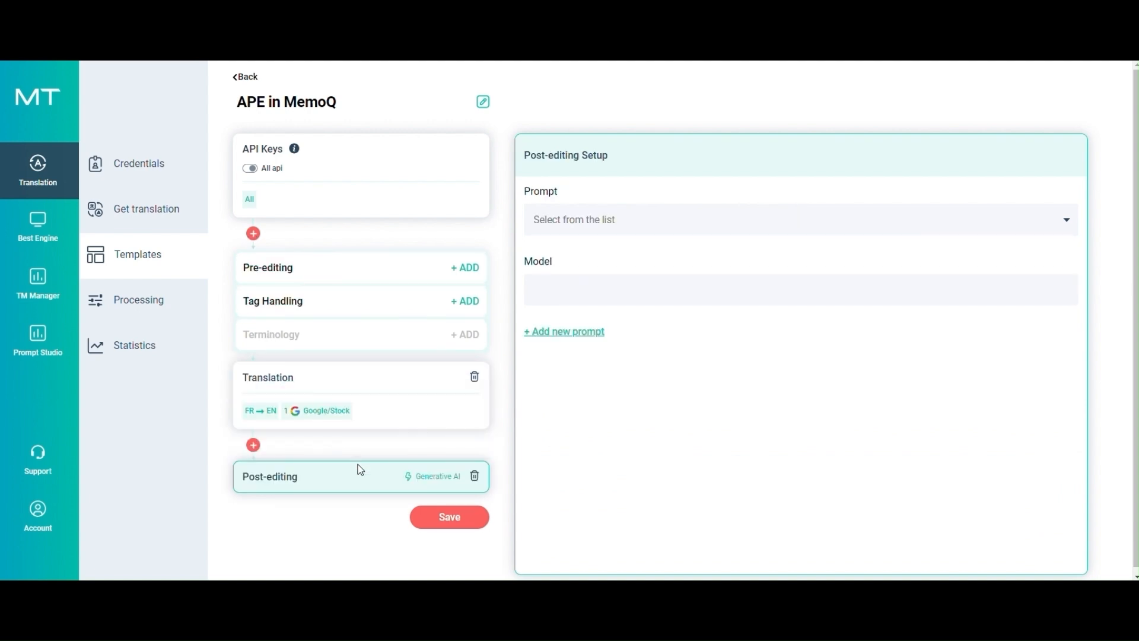
mouse_move(631, 214)
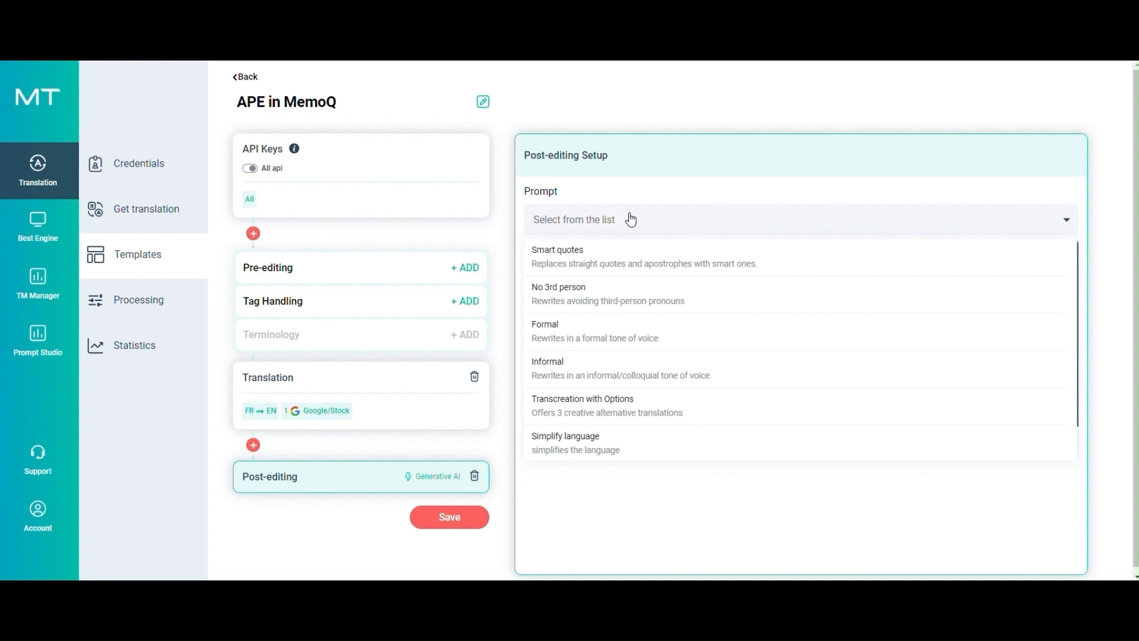
mouse_move(620, 331)
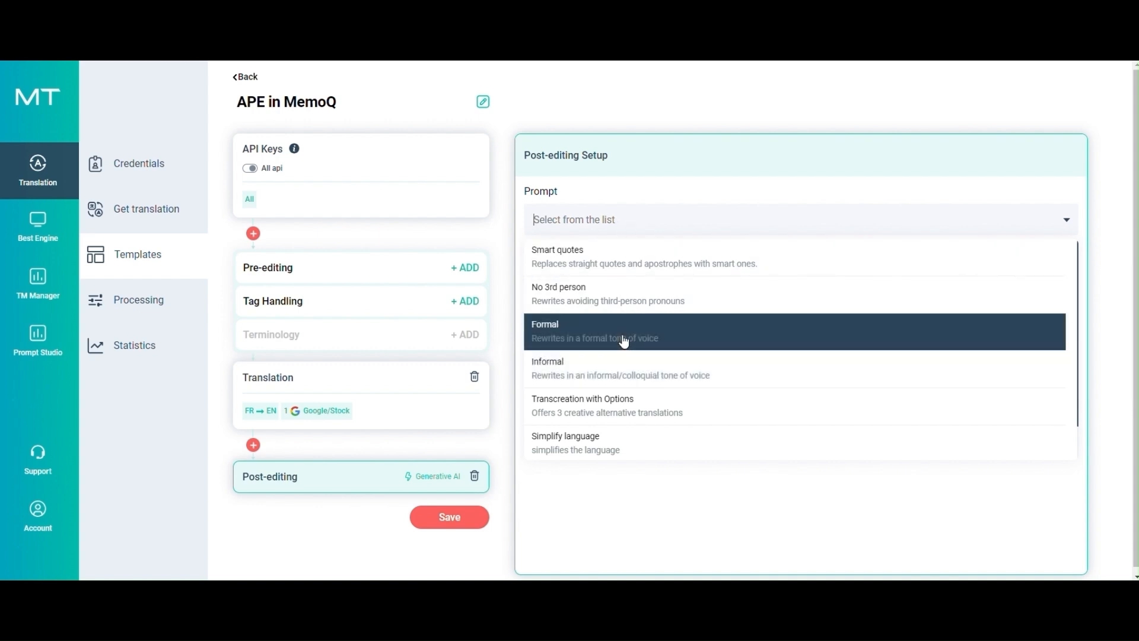
left_click(594, 331)
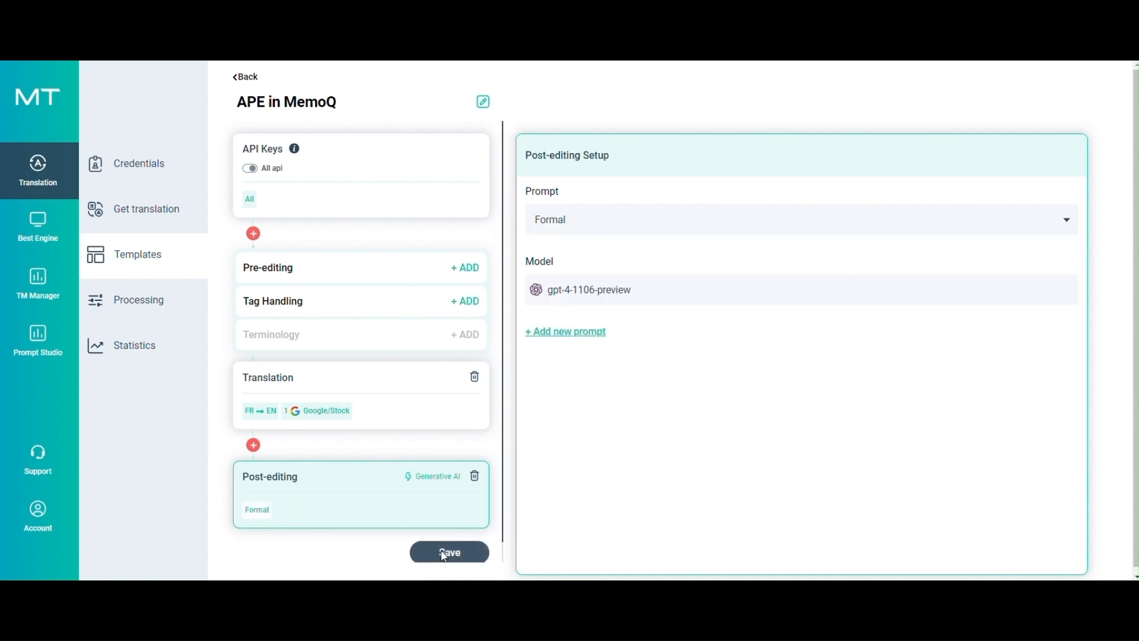
left_click(448, 552)
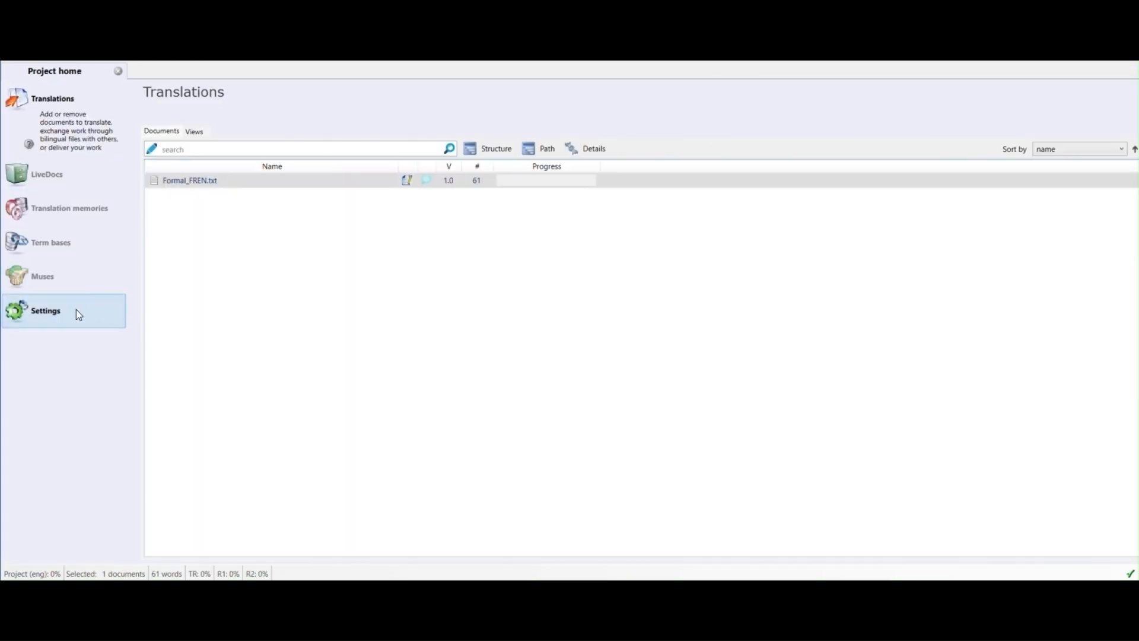
Step: Show the memoQ project's Settings page from Project home
left_click(45, 310)
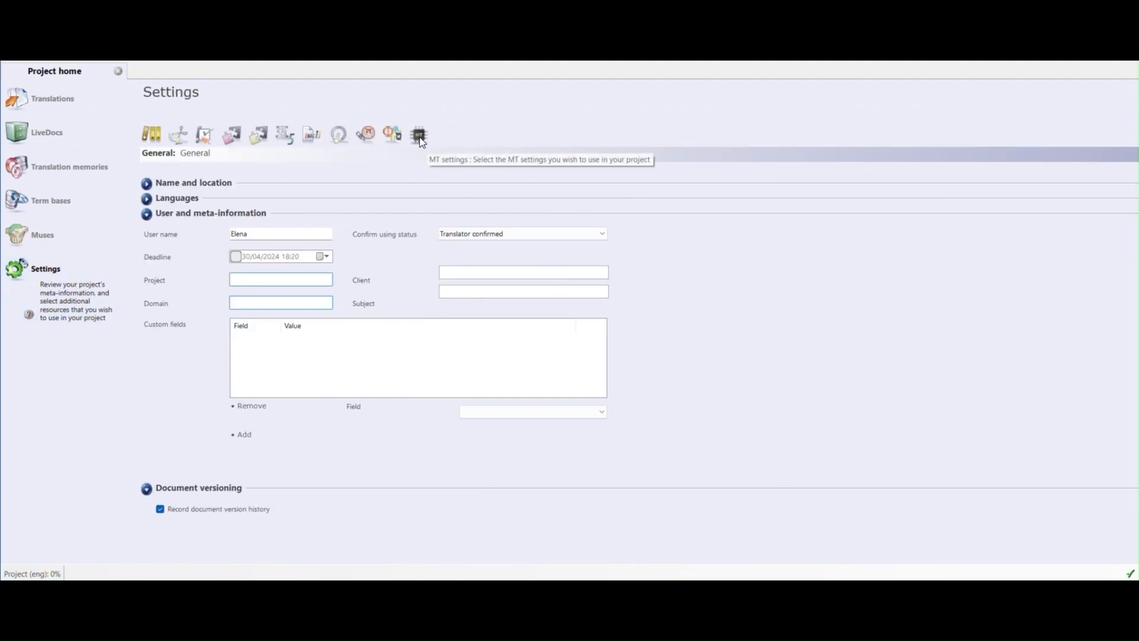
Step: Check the Custom MT plugin is active, then open Formal_FREN.txt from Translations
left_click(418, 134)
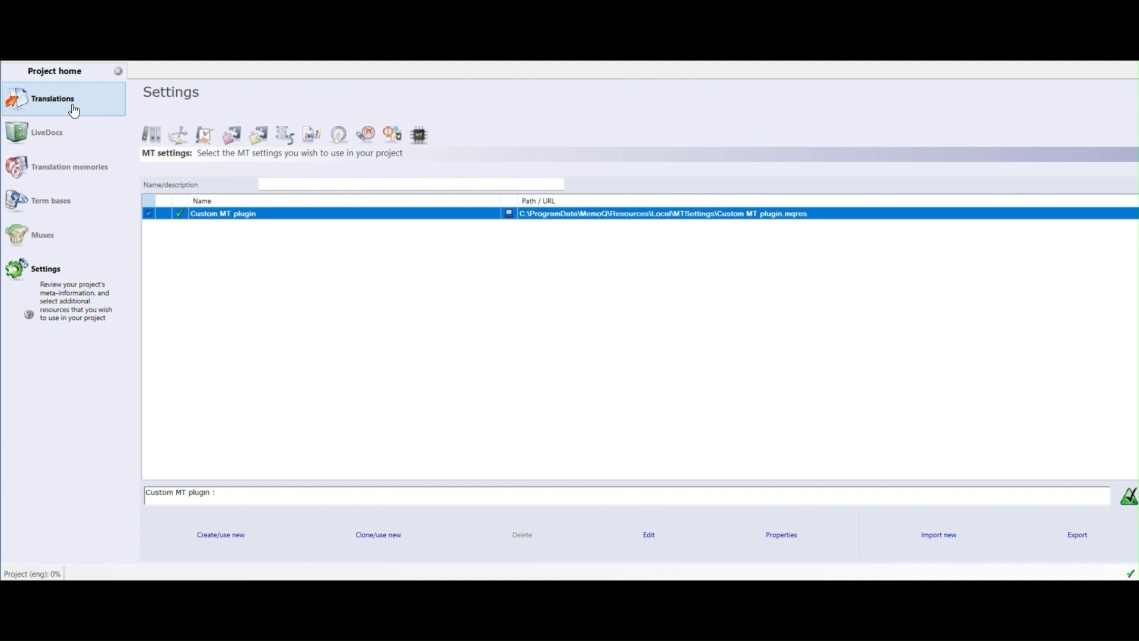
left_click(52, 99)
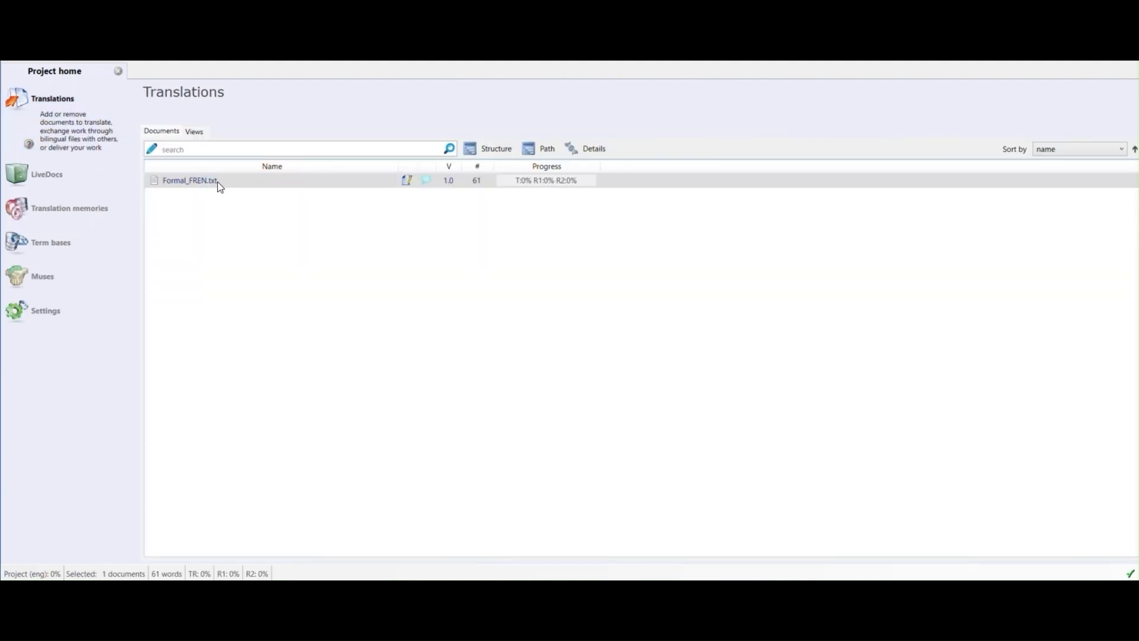
double_click(188, 181)
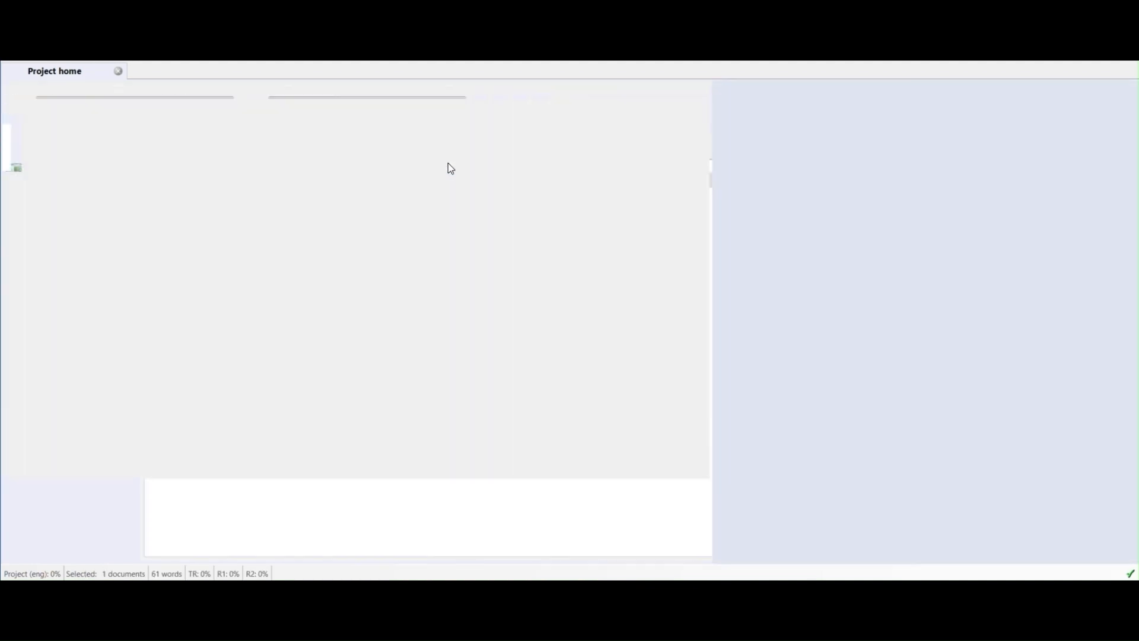